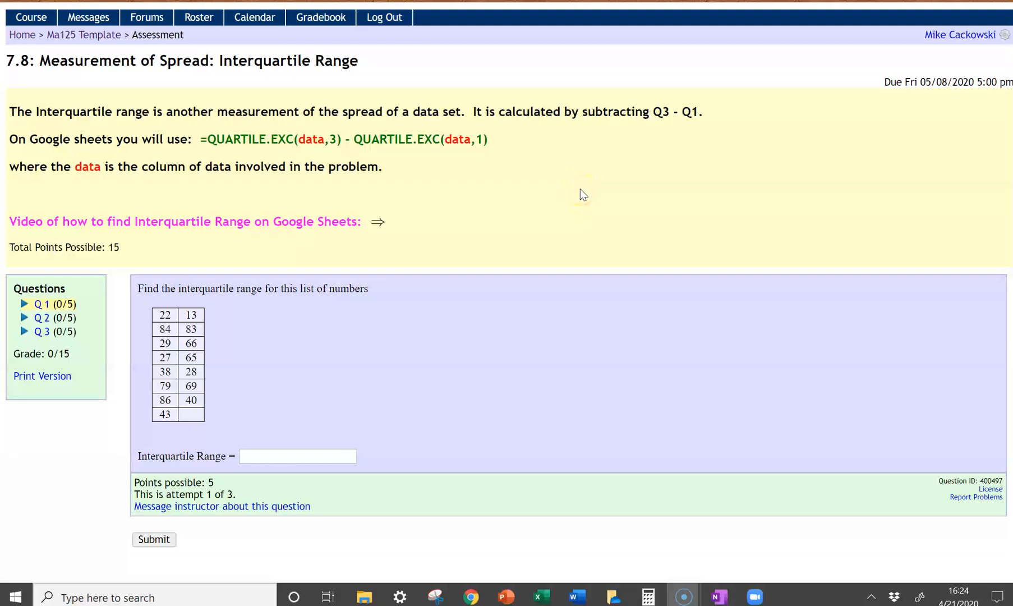
mouse_move(590, 174)
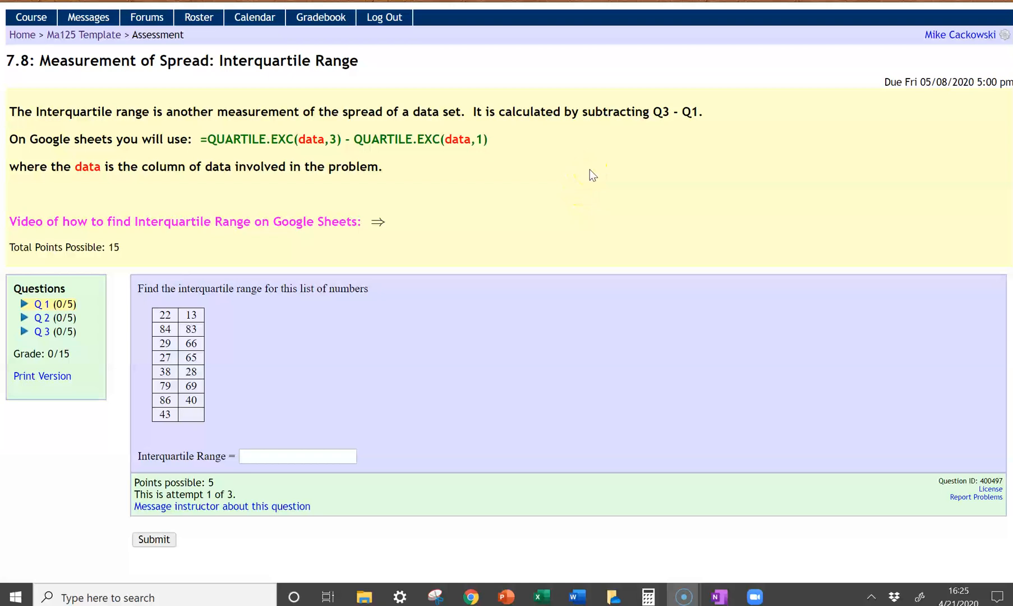
mouse_move(591, 175)
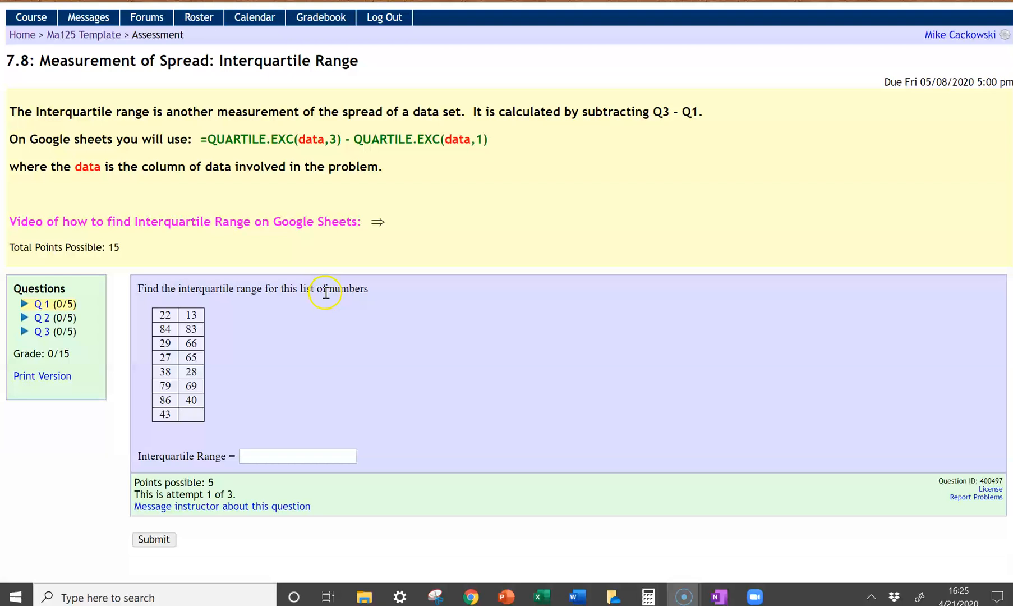
Step: Paste the question's fifteen numbers into the sheet and start a formula in B10
left_click_drag(165, 315, 194, 328)
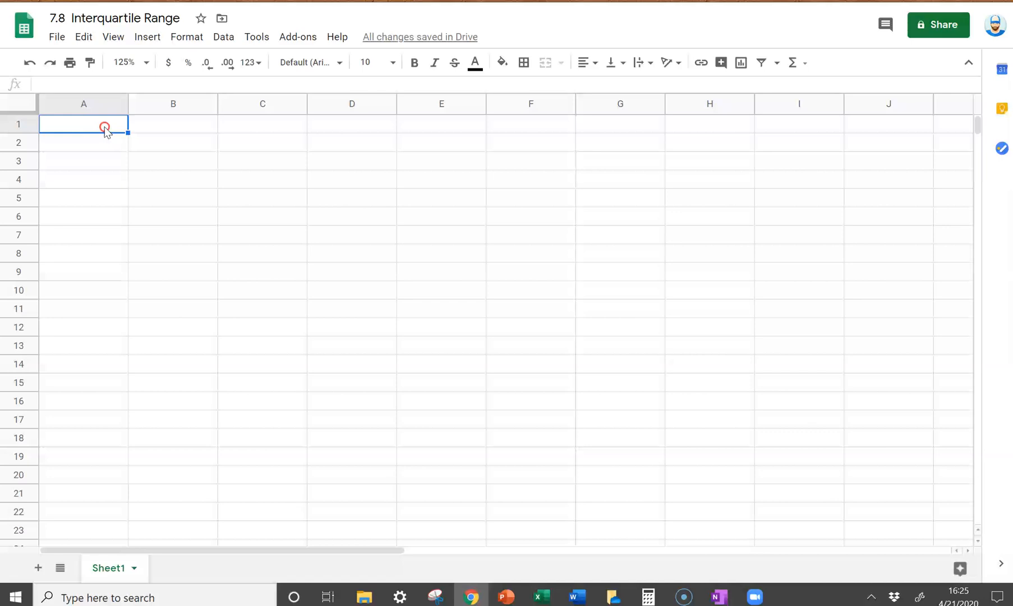
key("ctrl+v")
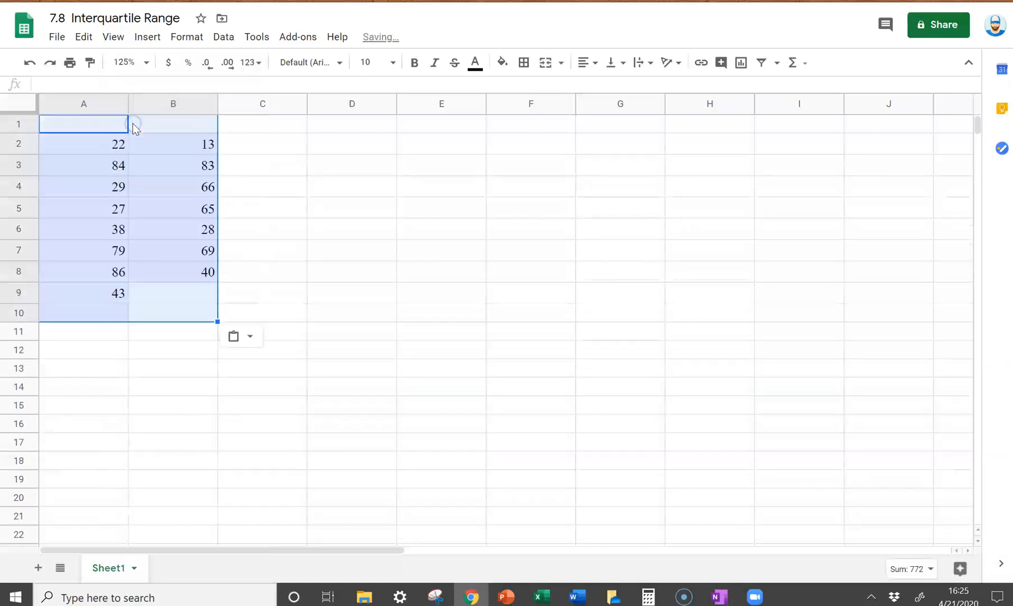
left_click(173, 313)
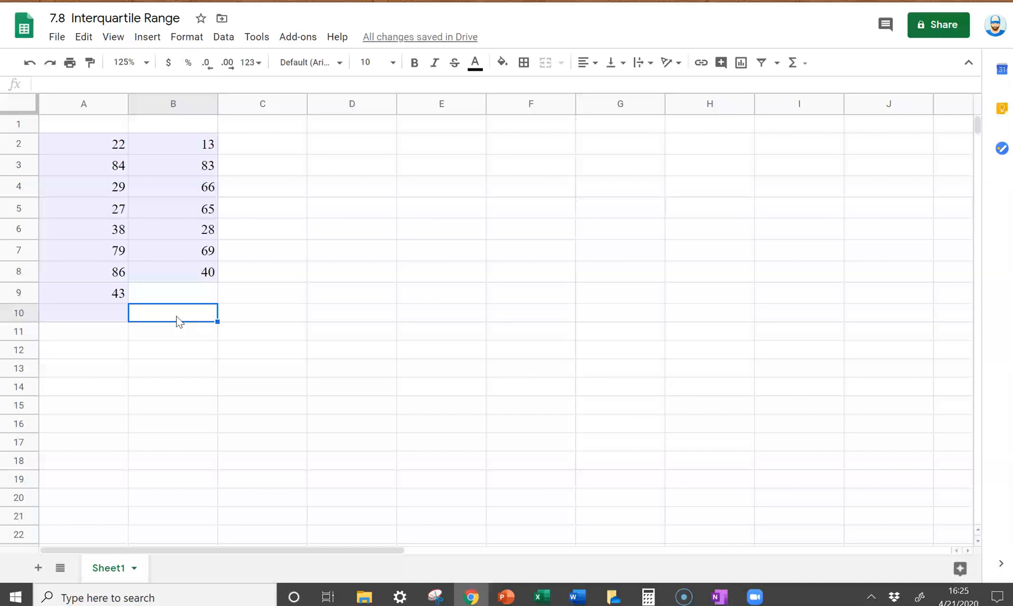
type("=")
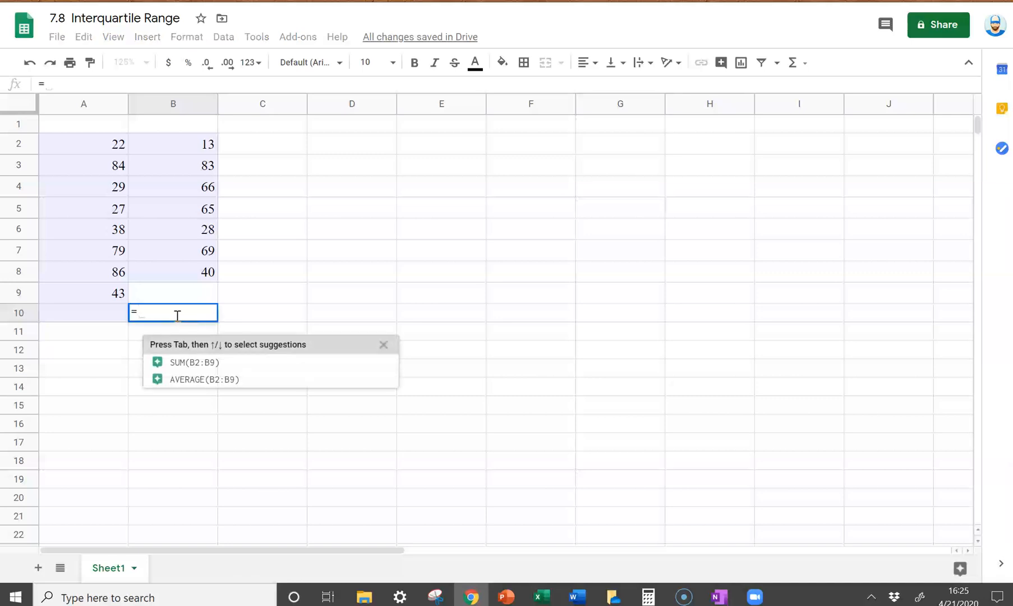
Step: Enter =QUARTILE(A2:B9,3)- in B10 as the start of the formula
type("qu")
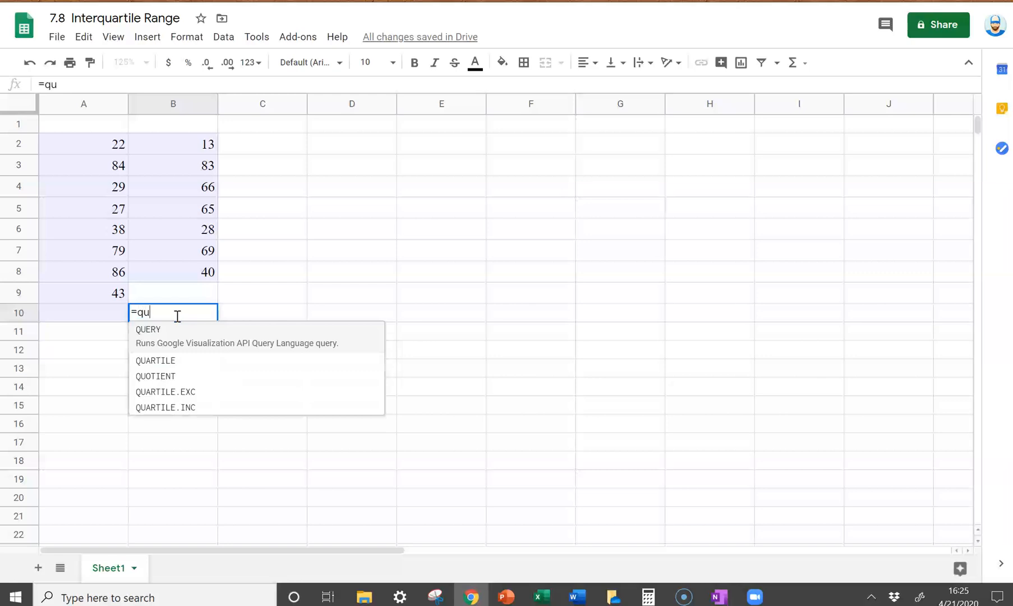
left_click(155, 361)
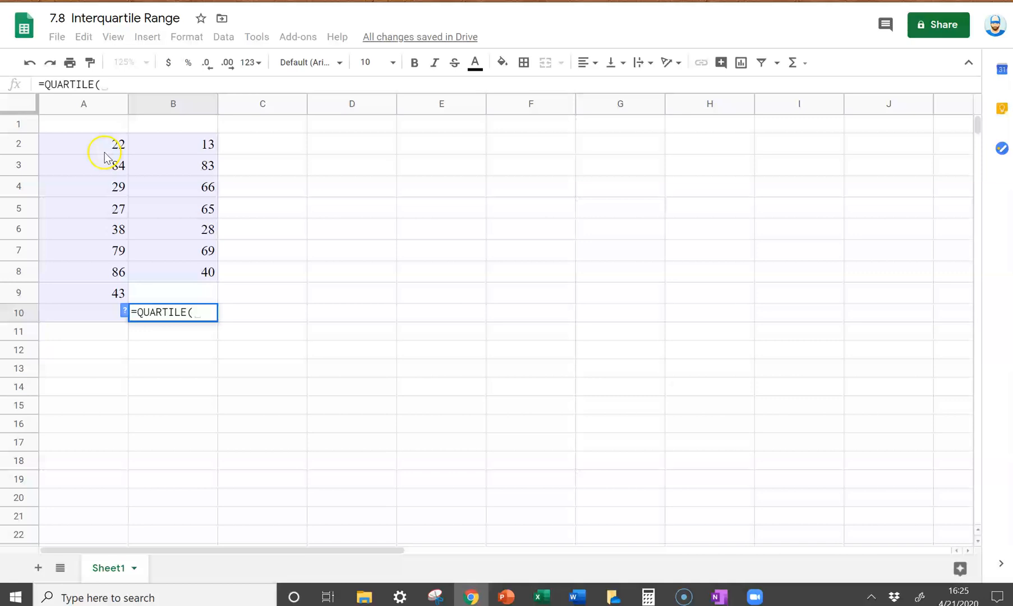
left_click_drag(84, 143, 175, 292)
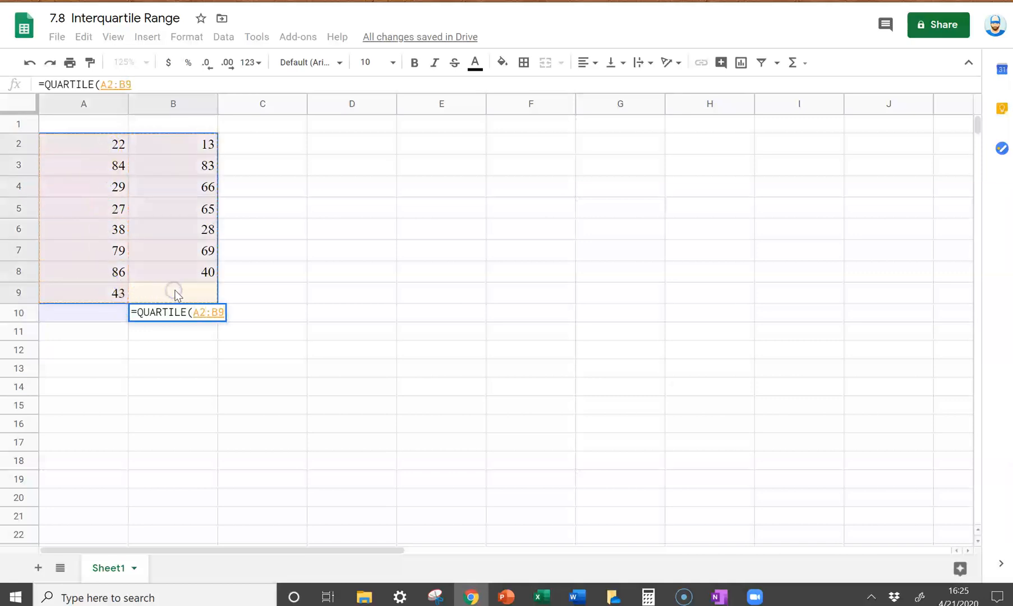
type(",")
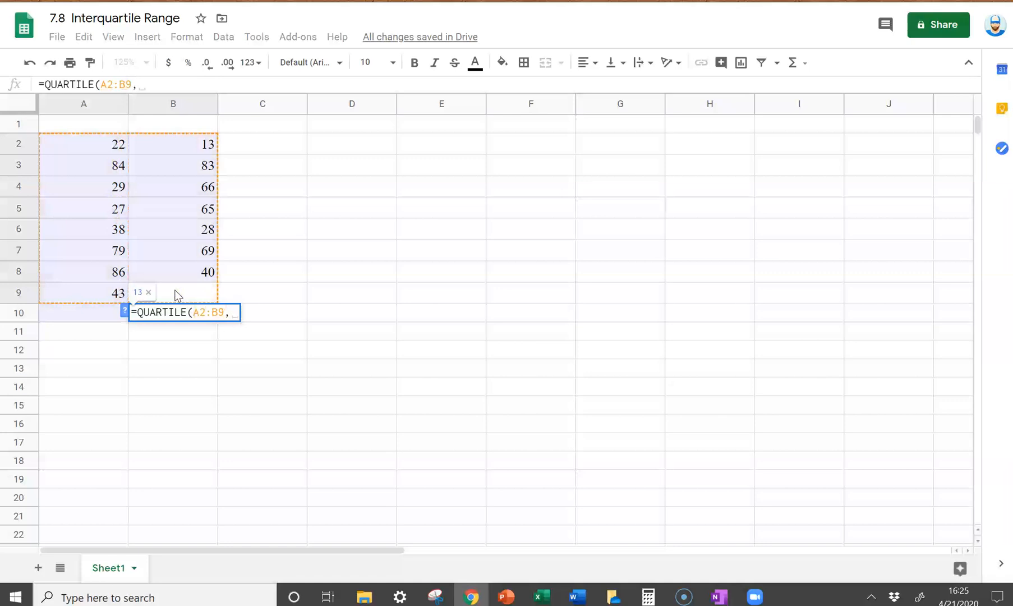
type("3)")
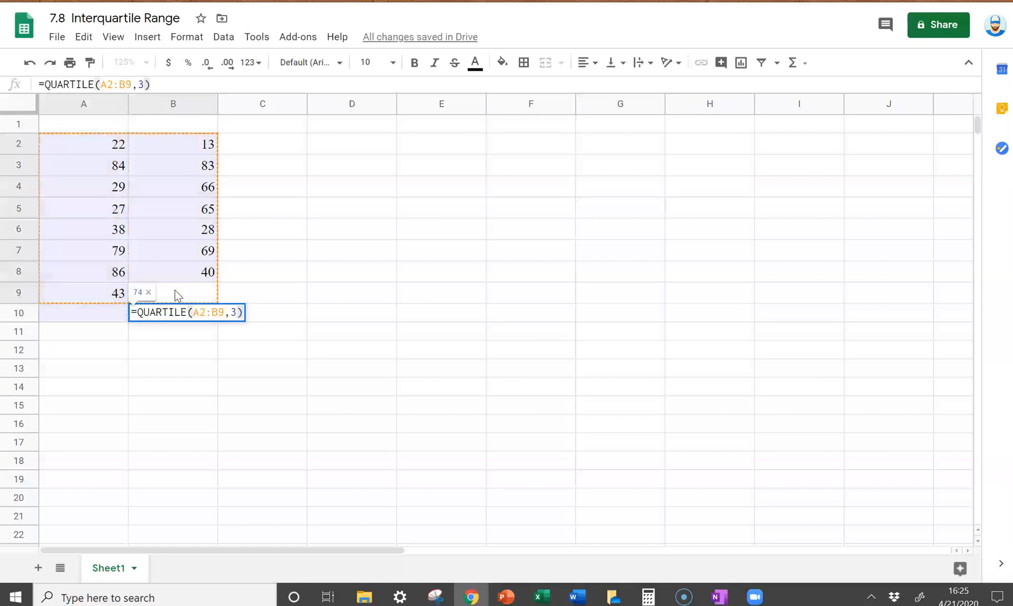
type("-")
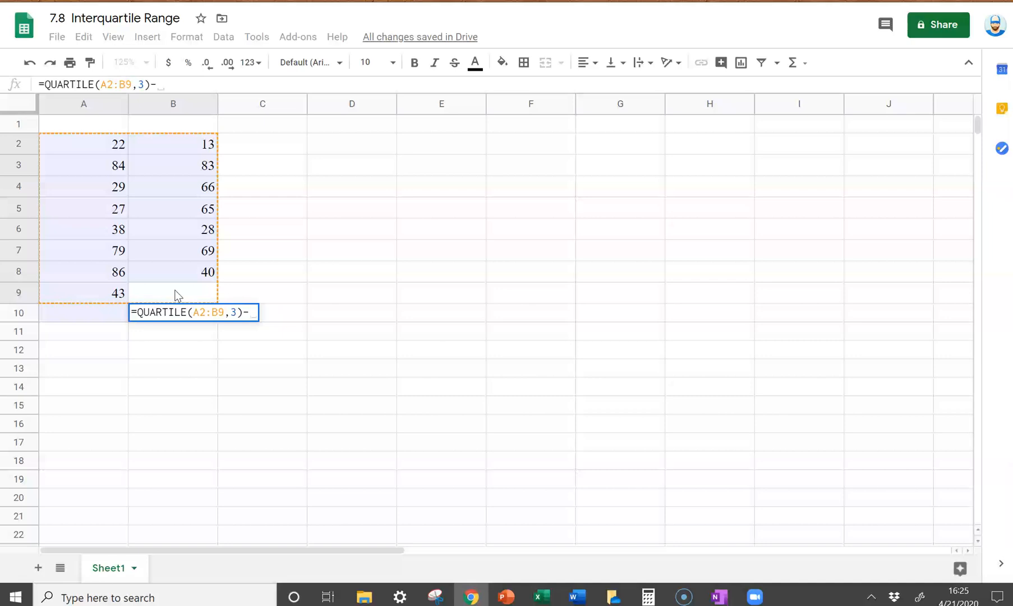
Step: Finish the formula with QUARTILE(A2:B9,1) and confirm it, yielding 45.5
type("q")
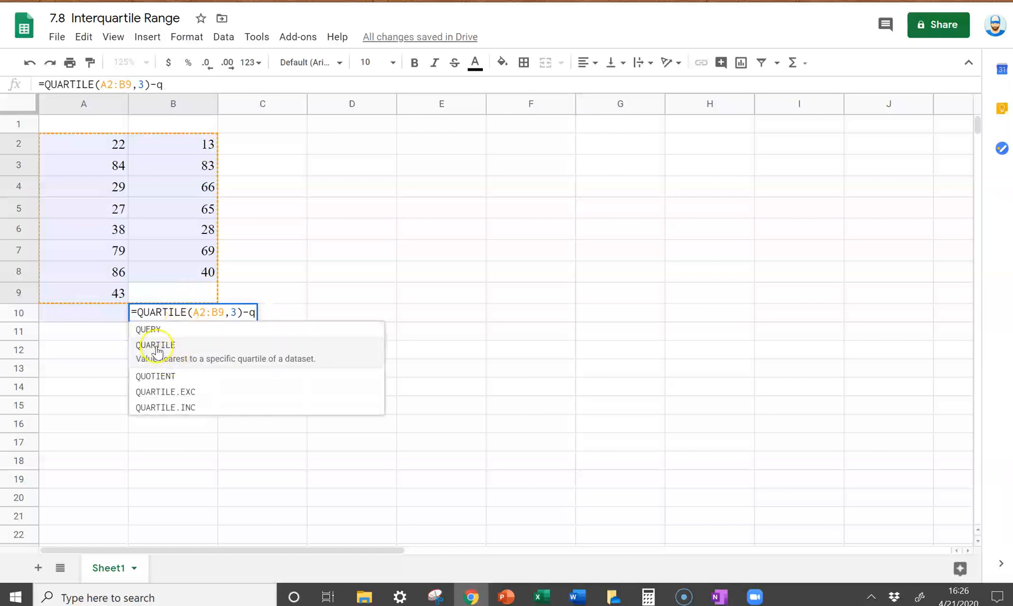
left_click(156, 344)
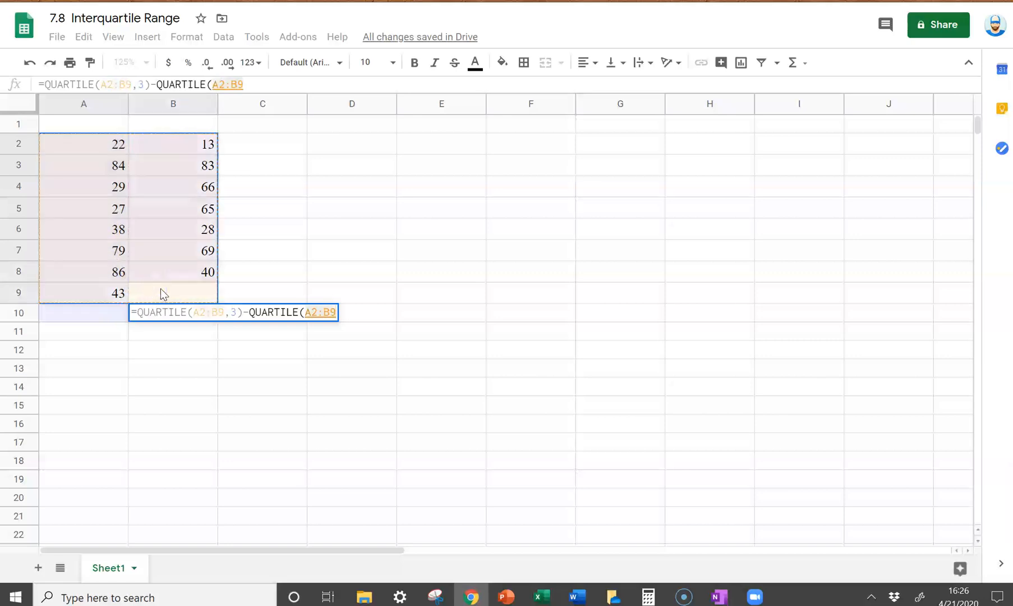
type("1")
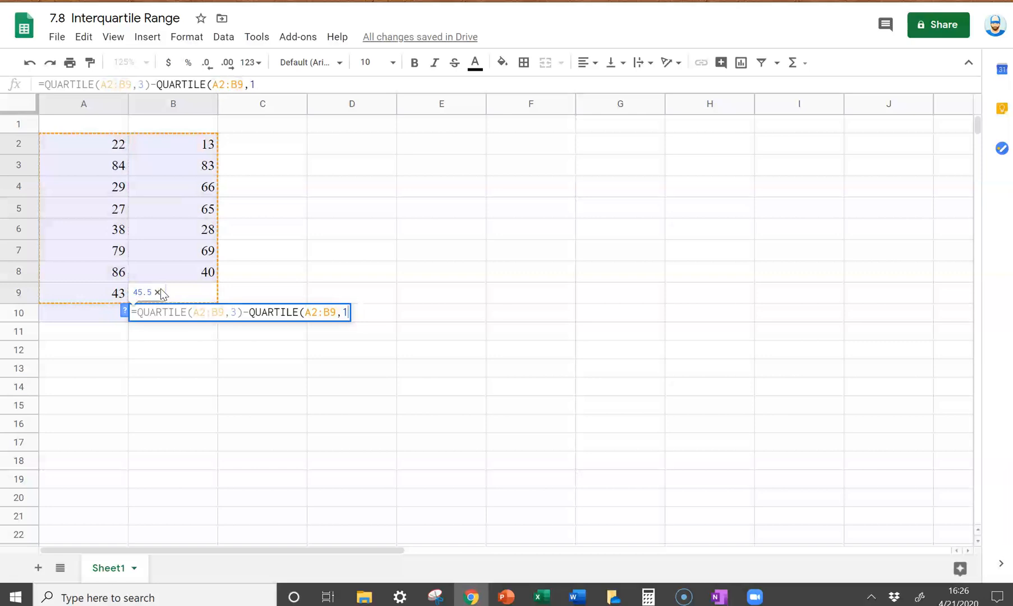
type(")")
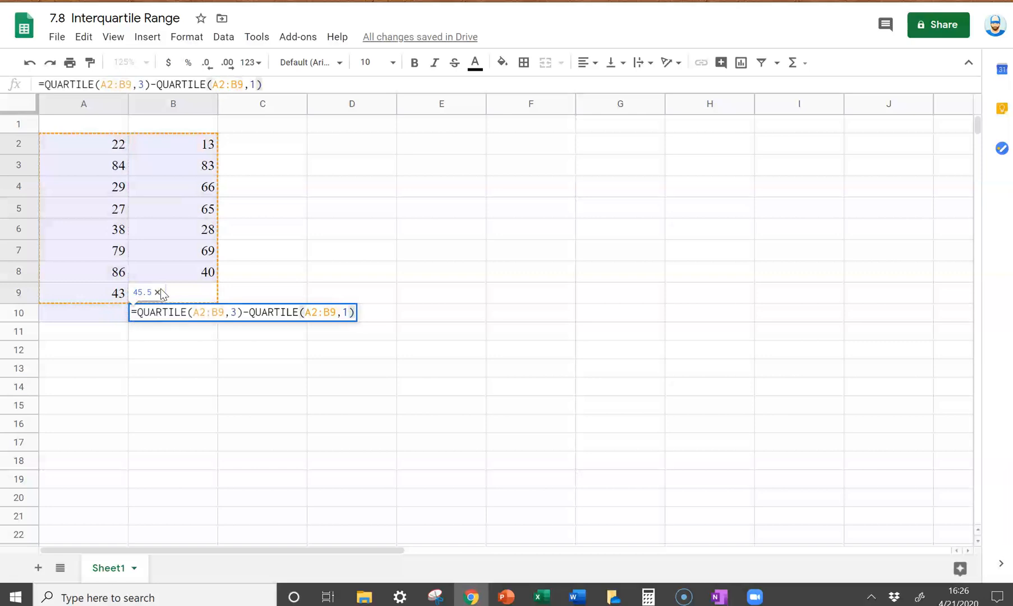
key("enter")
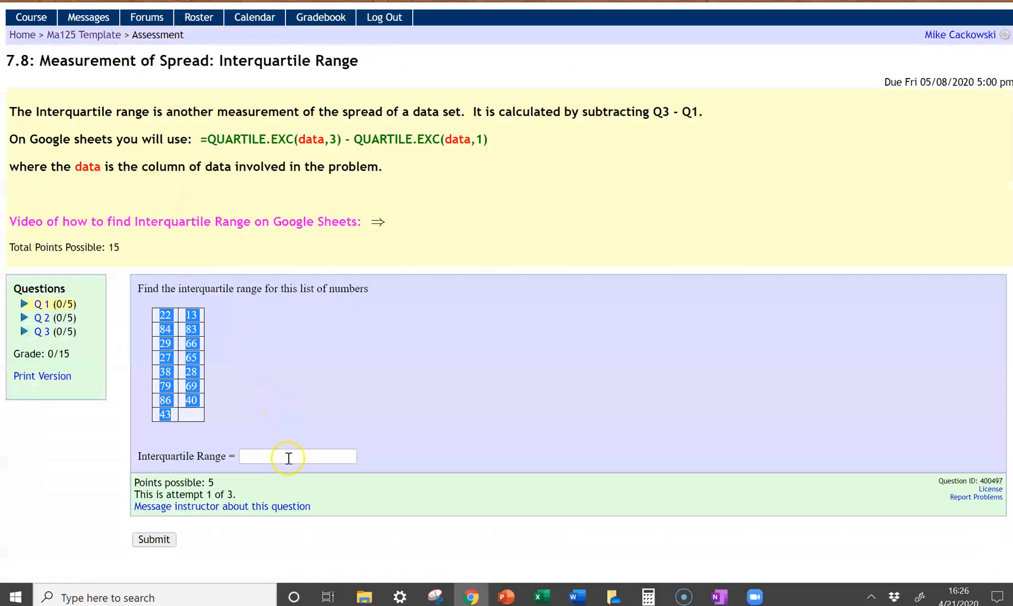
Step: Enter 45.5 as the interquartile range answer and submit it for grading
type("45.5")
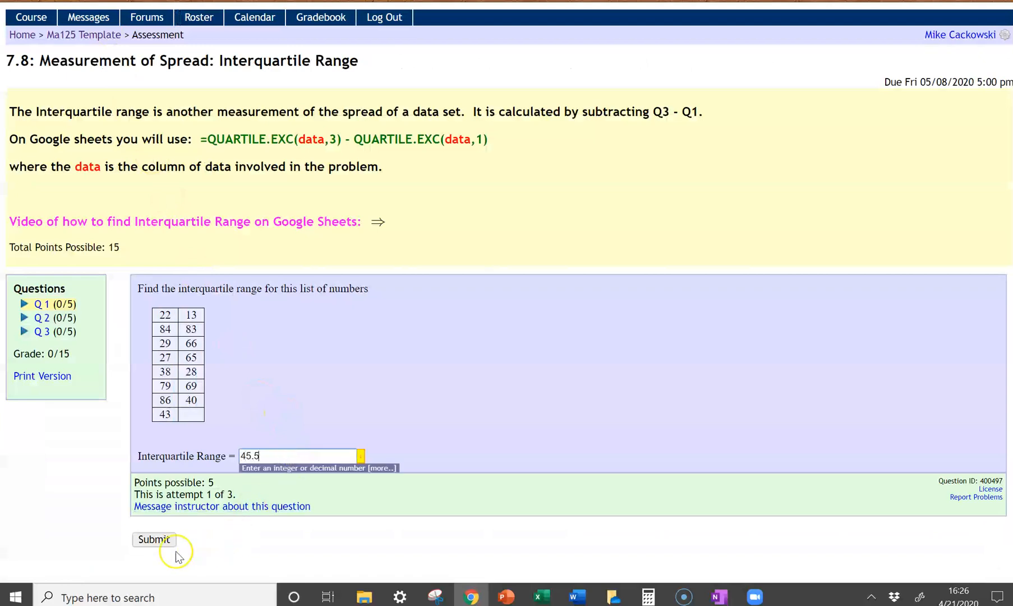
left_click(154, 539)
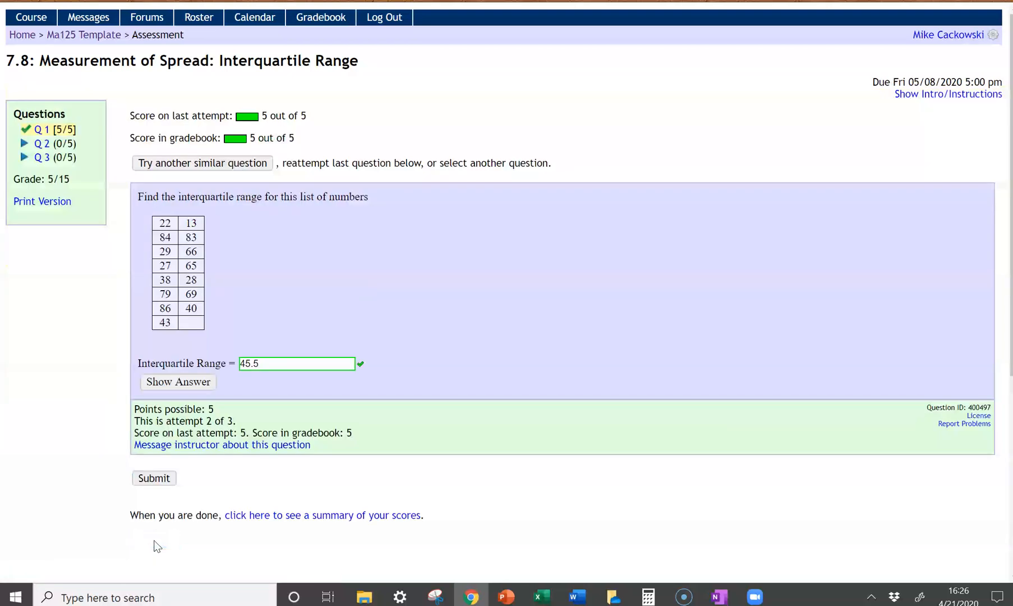